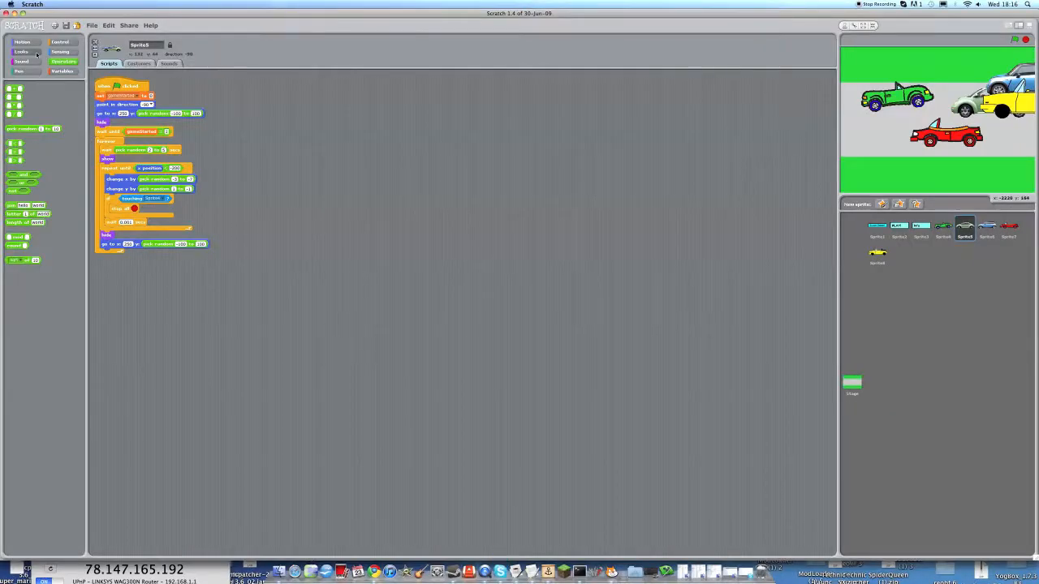
Show the Looks block palette and select another car sprite to view its script.
left_click(61, 72)
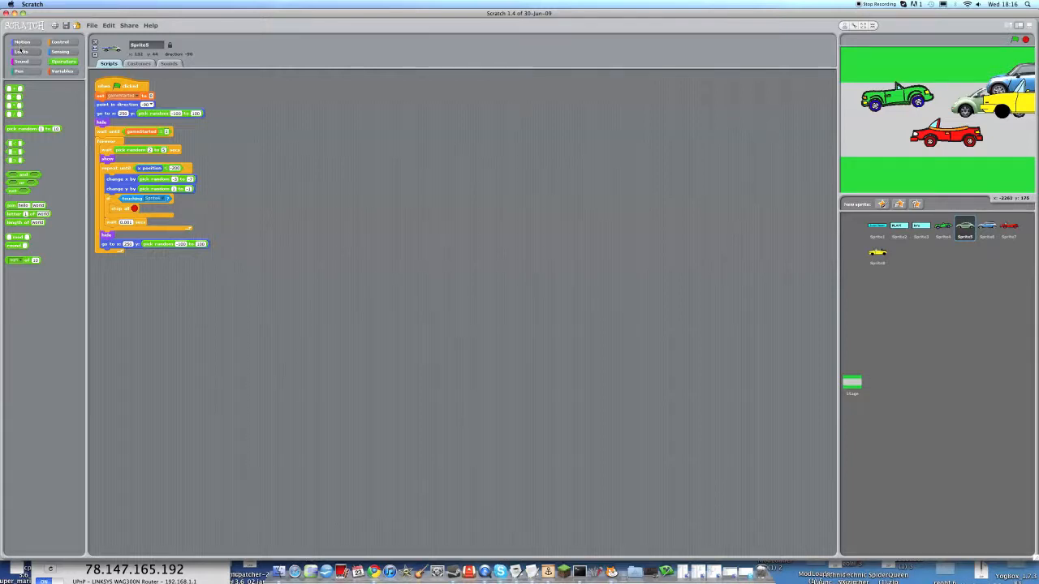
left_click(22, 50)
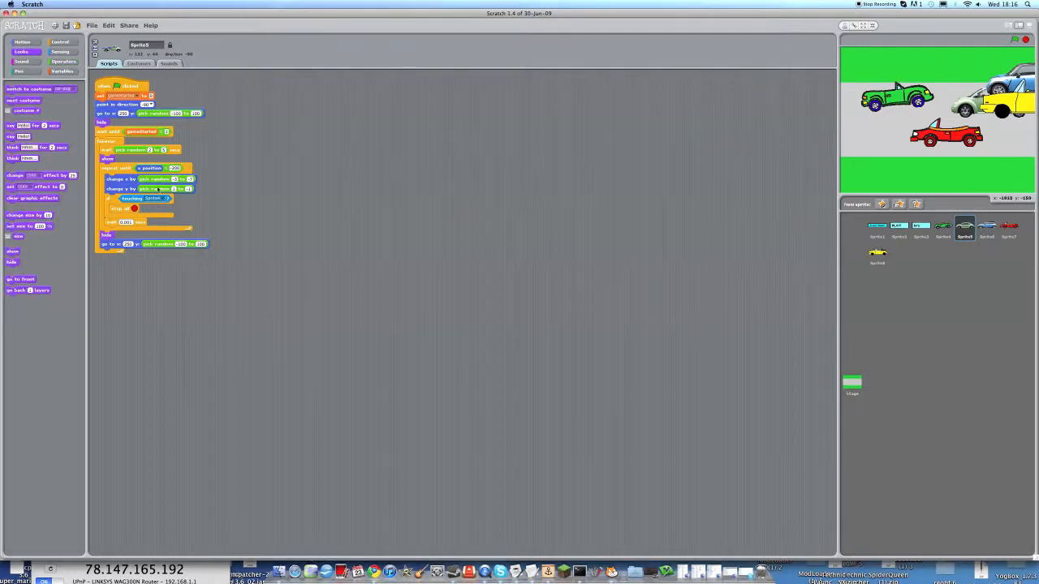
mouse_move(941, 231)
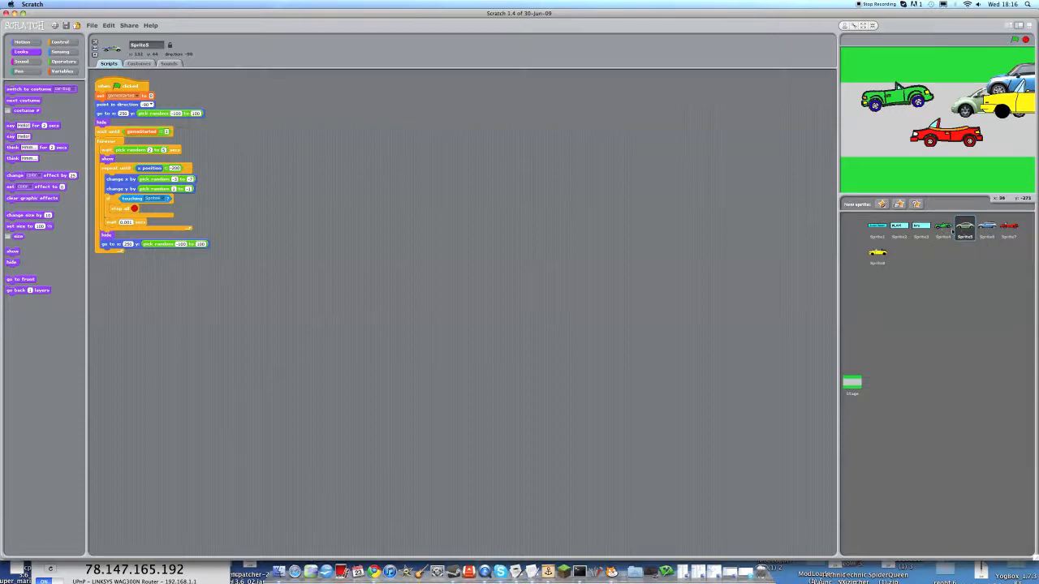
left_click(941, 231)
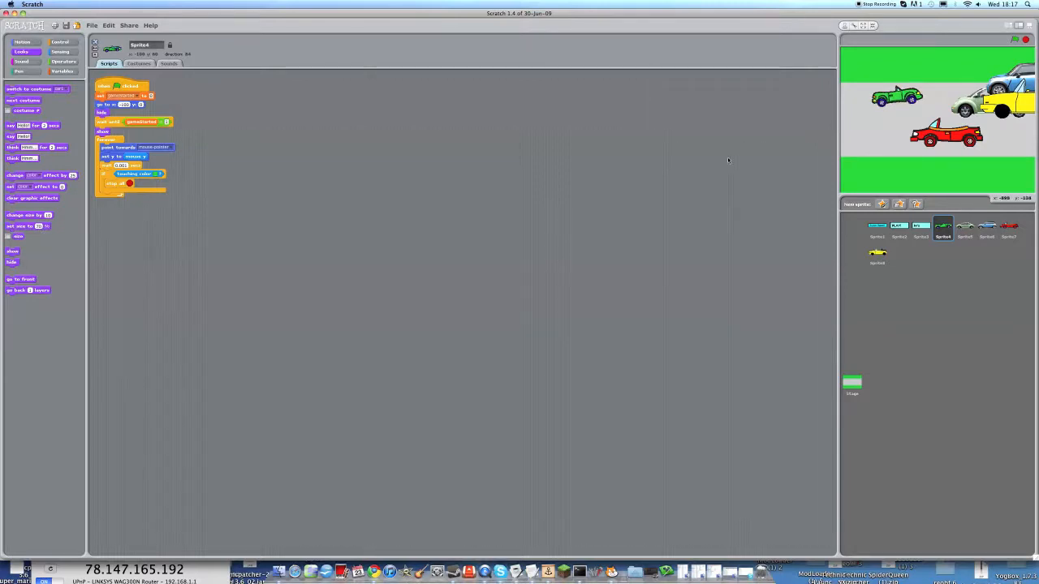
mouse_move(965, 227)
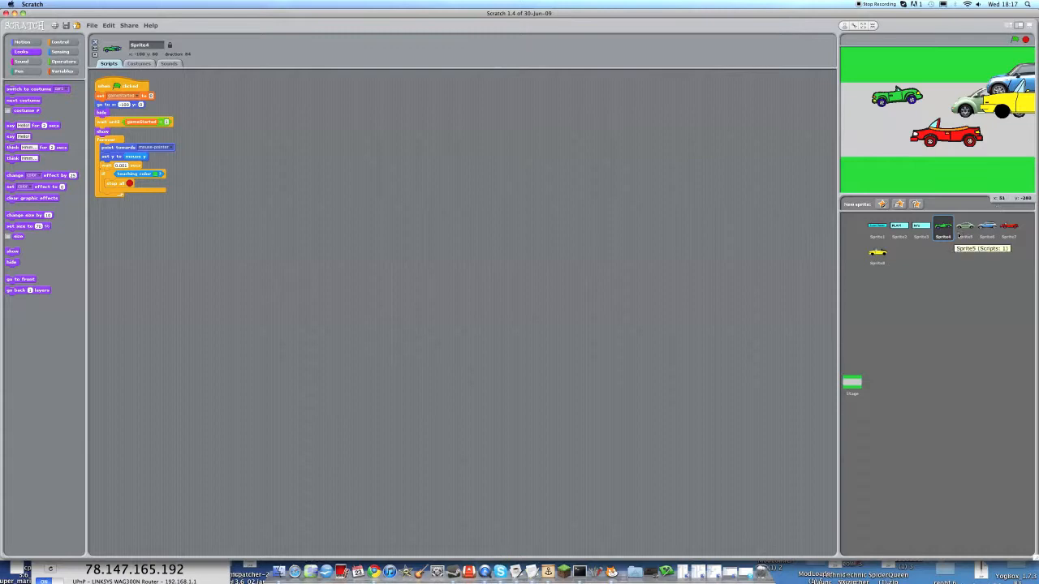
Select a different car sprite from the sprite list to display its long movement script.
left_click(964, 227)
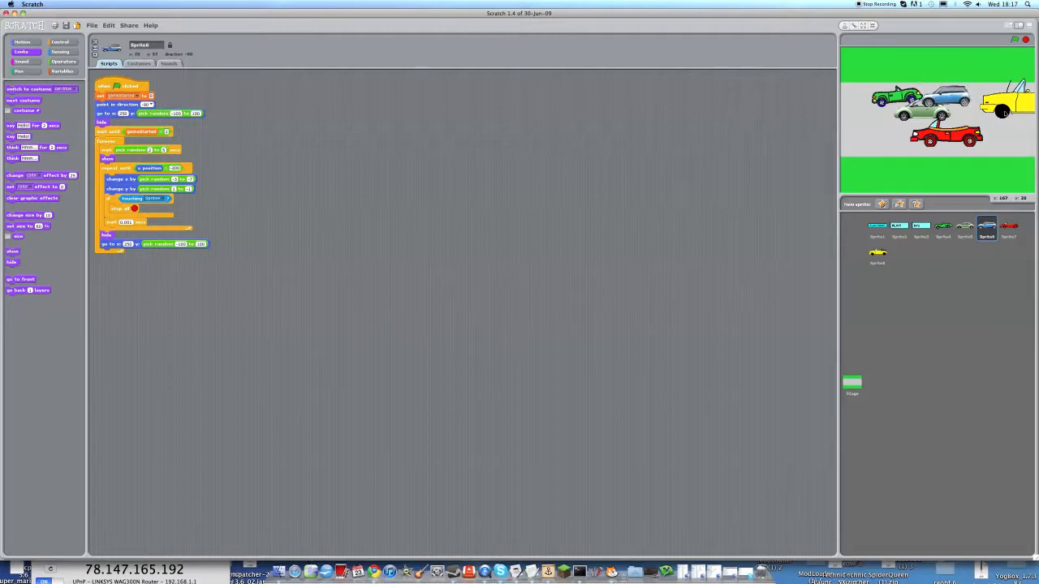
left_click(1009, 230)
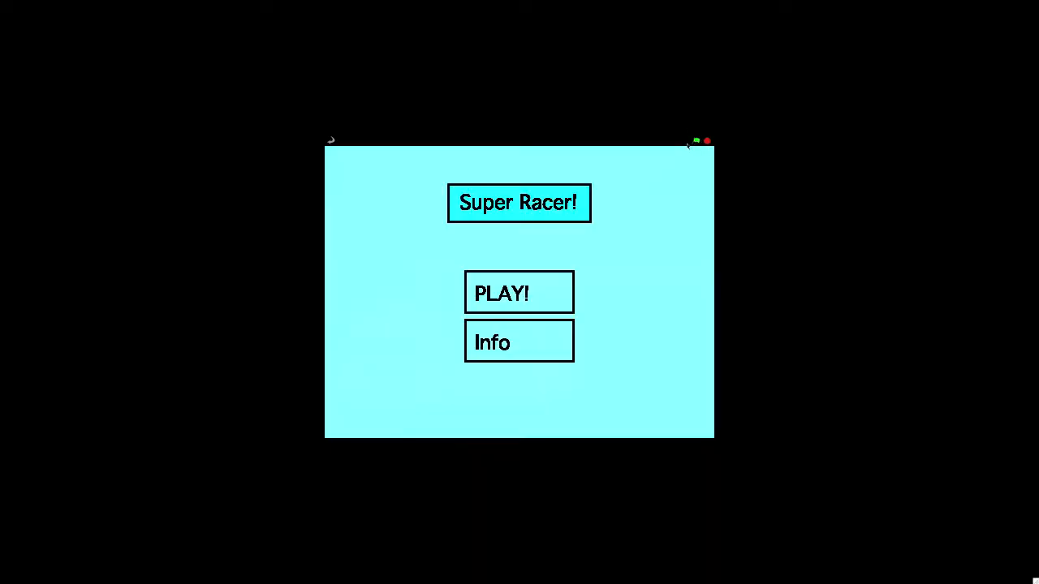
Start the Super Racer game from its title screen using the PLAY! button.
left_click(517, 292)
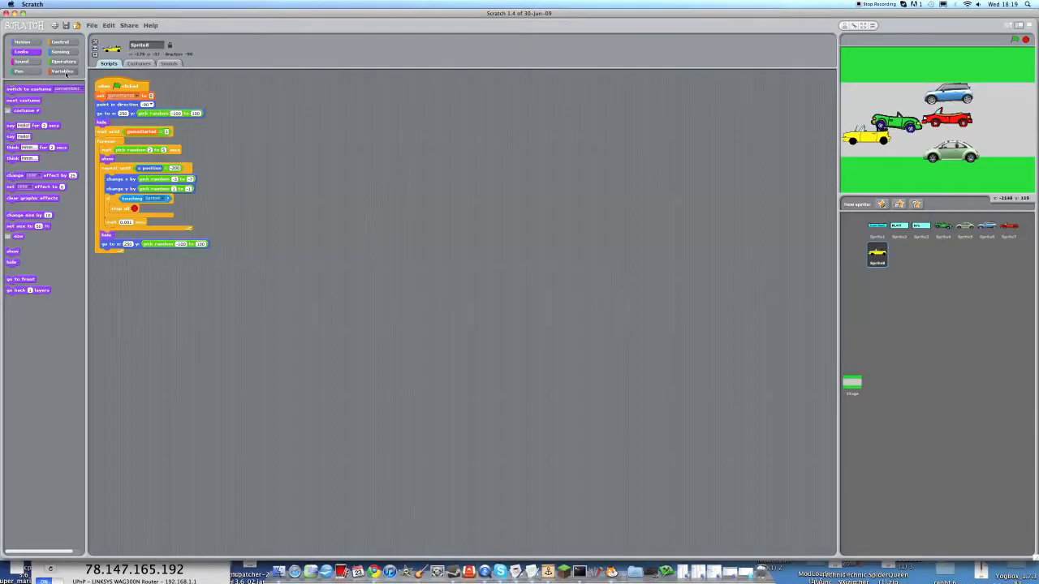
Create a variable named 'score' for all sprites, shown on the stage.
left_click(26, 88)
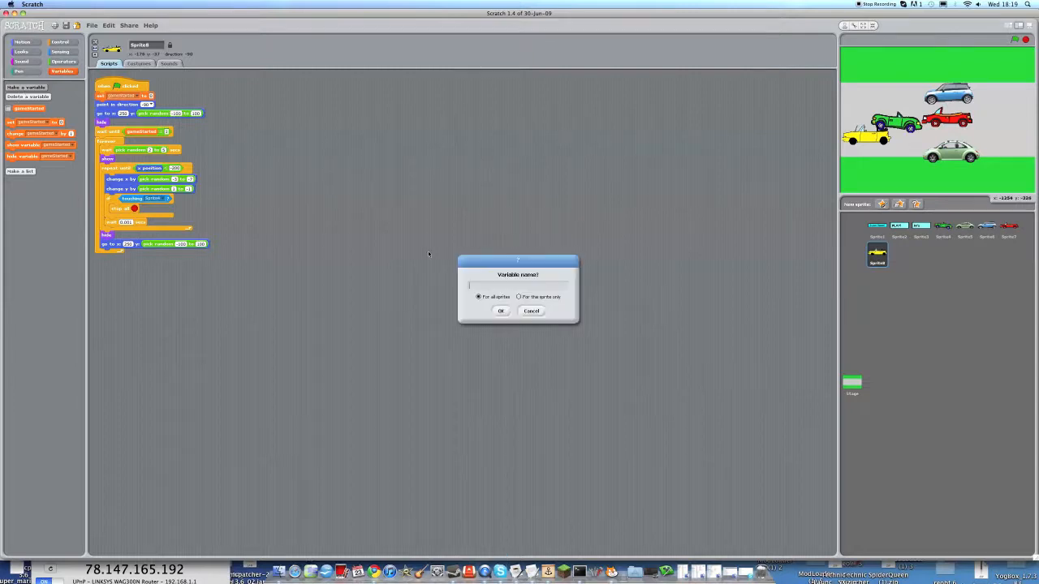
type("score")
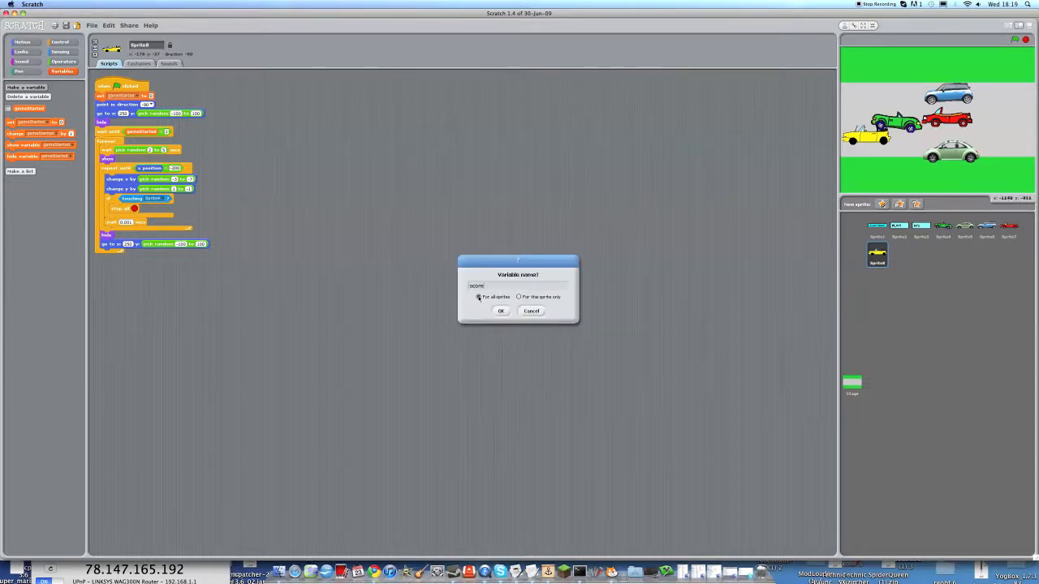
left_click(479, 297)
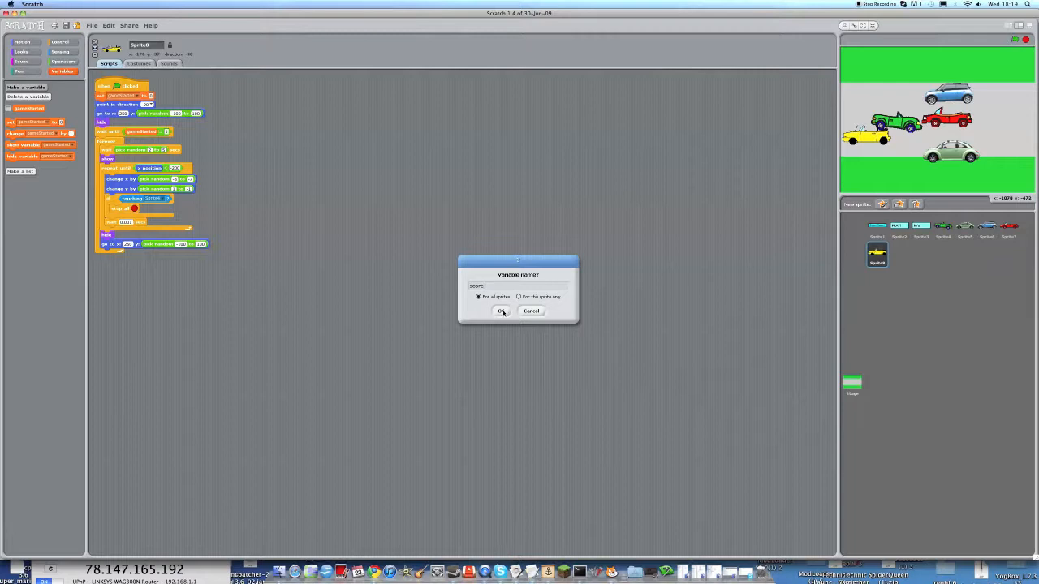
left_click(501, 312)
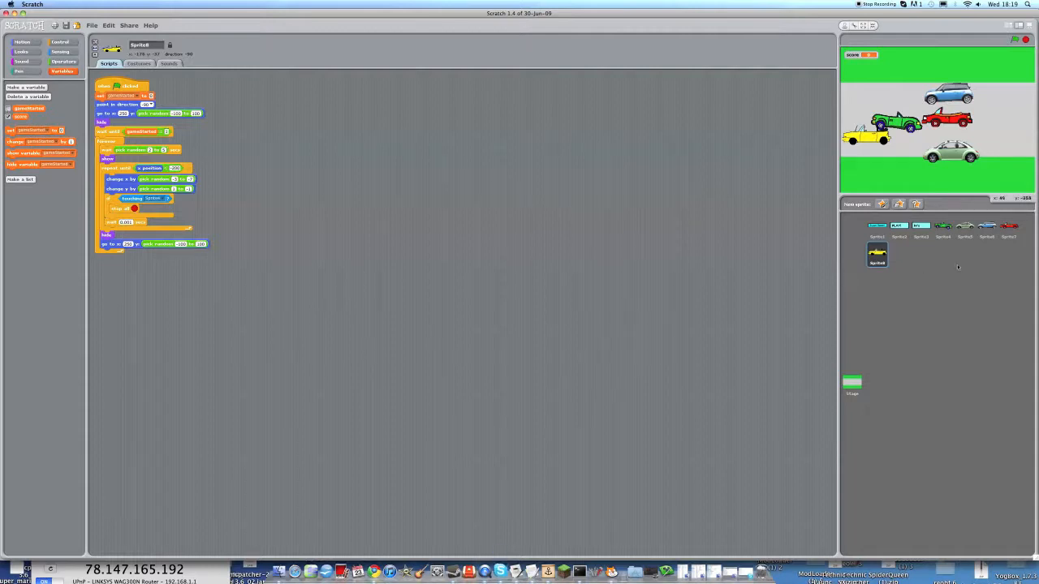
Select the car sprite whose green-flag script will reset the score to 0.
left_click(941, 227)
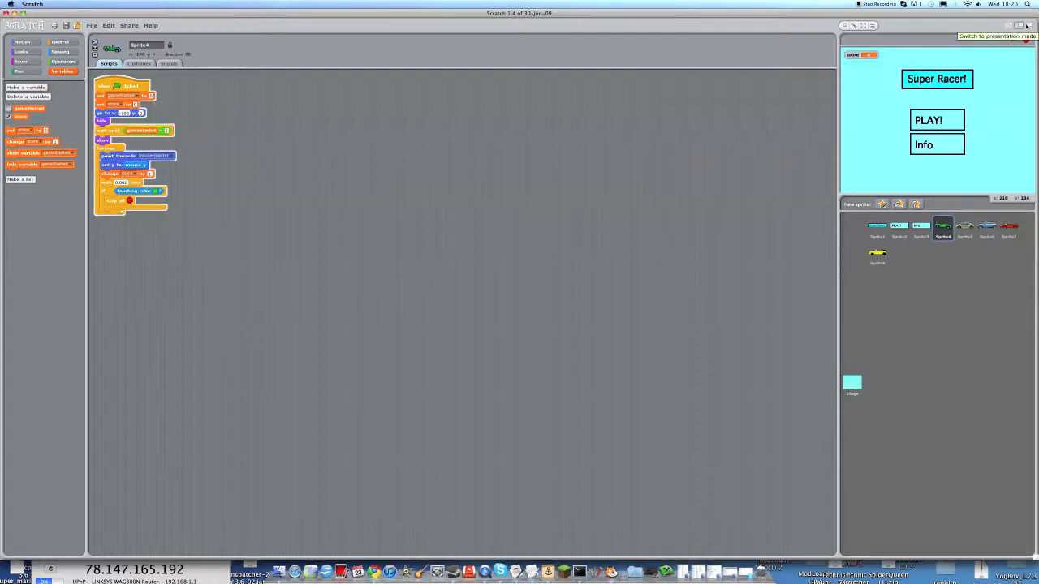
left_click(1026, 26)
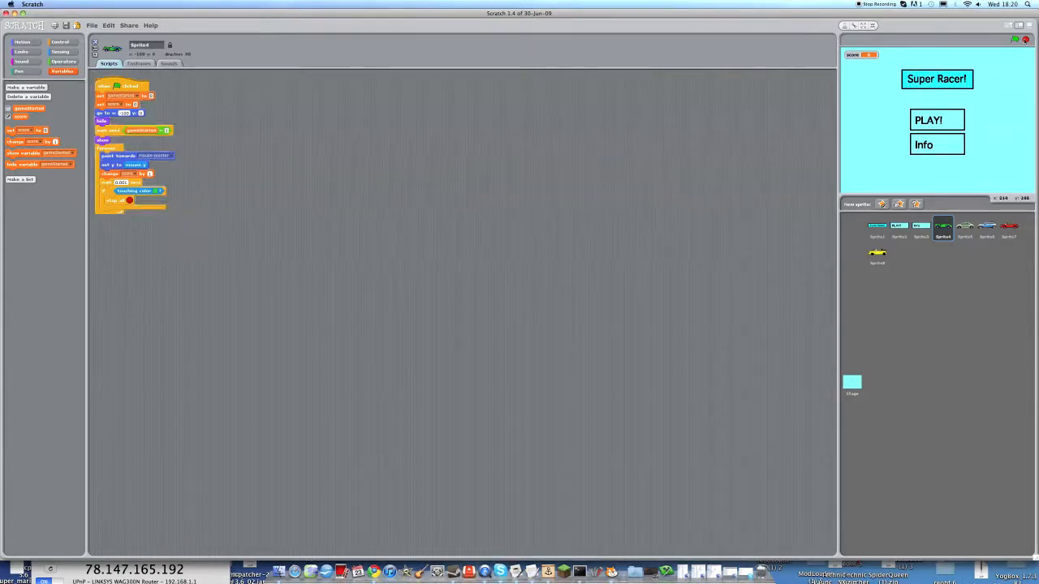
mouse_move(727, 196)
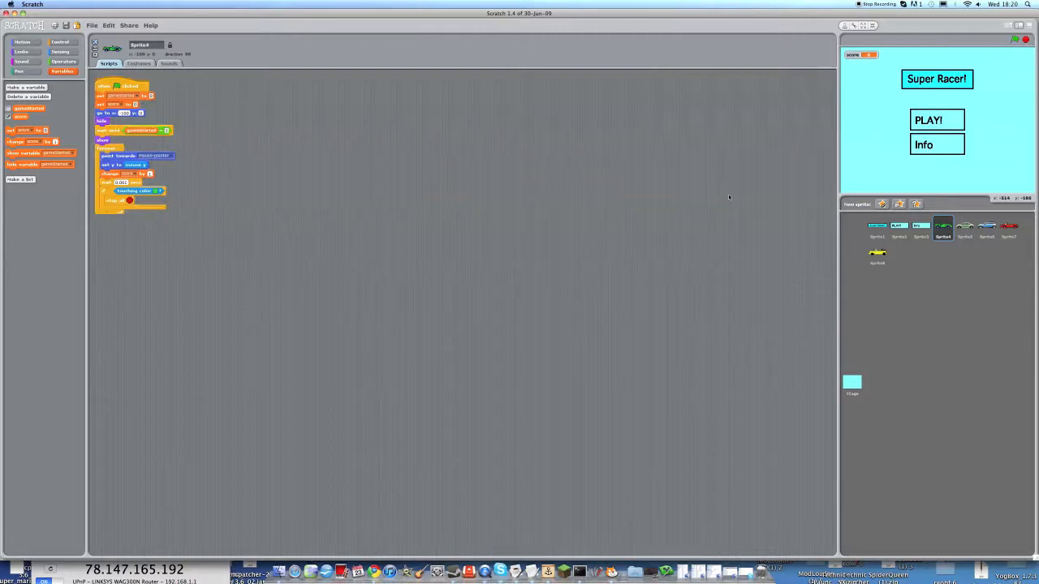